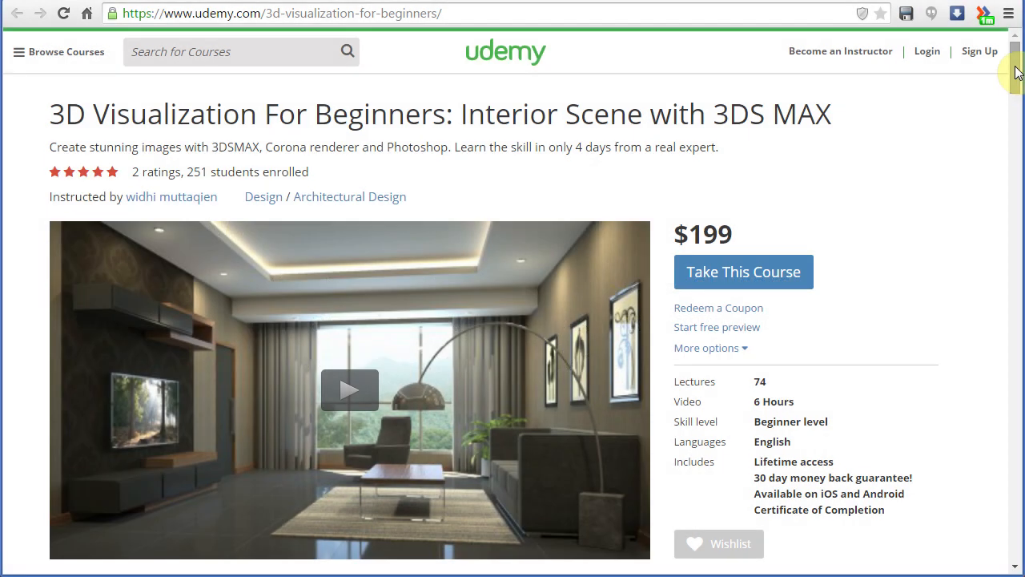
Confirm 1 Unit = 1.0 Centimeters in System Unit Setup via the Customize menu
{"action": "scroll", "scroll_direction": "down", "scroll_amount": 3}
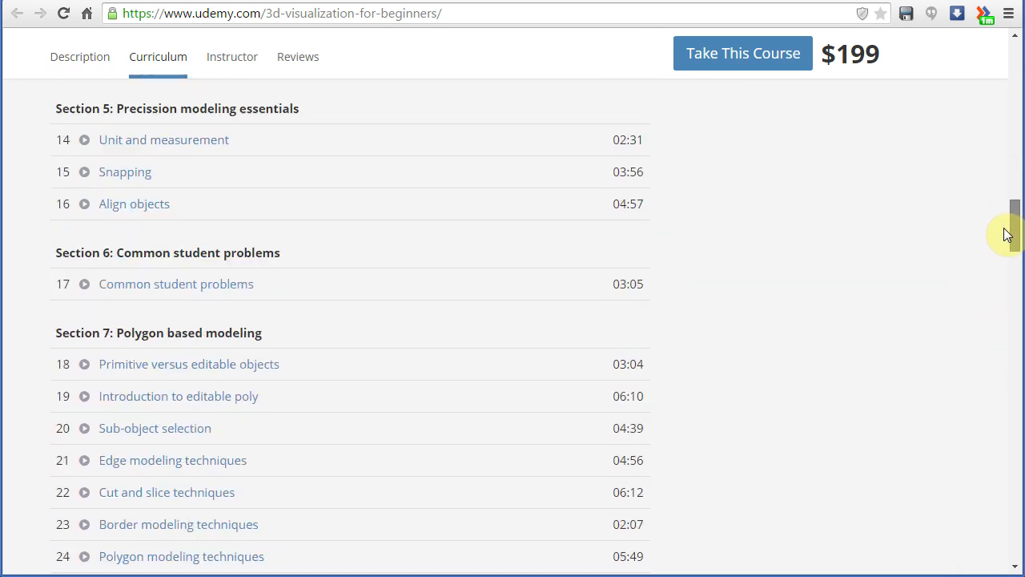
{"action": "scroll", "scroll_direction": "down", "scroll_amount": 3}
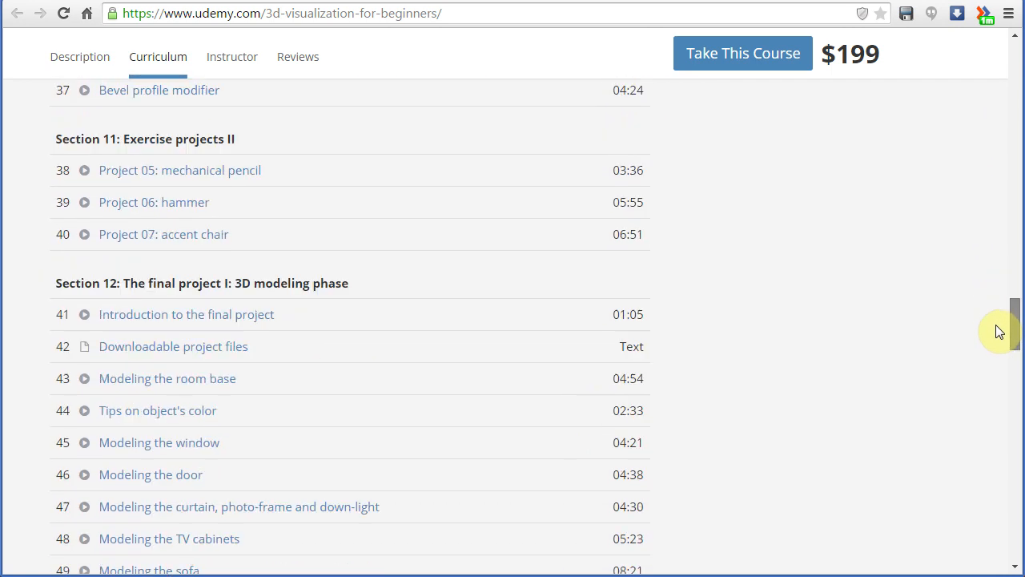
{"action": "scroll", "scroll_direction": "down", "scroll_amount": 3}
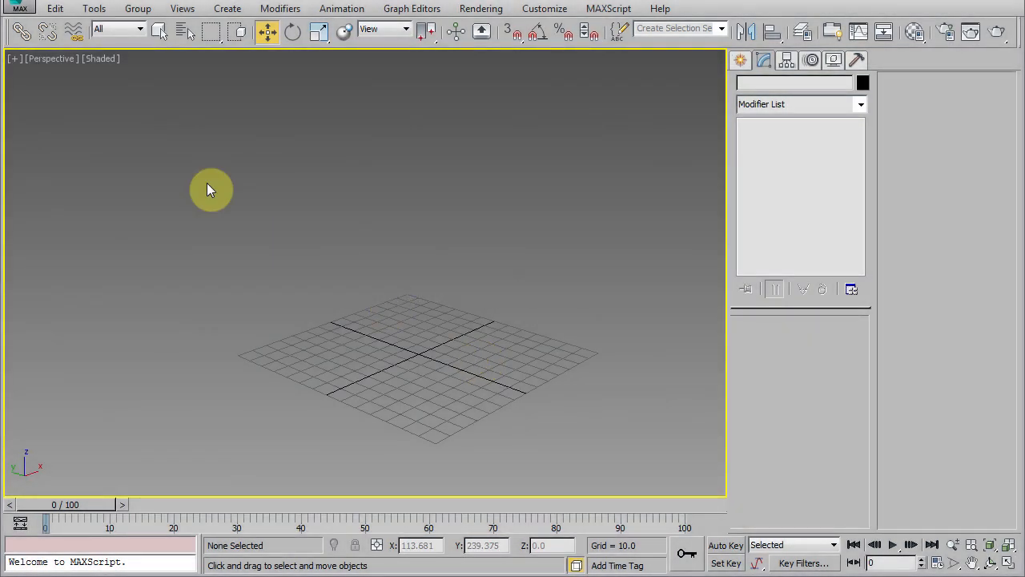
{"action": "left_click", "coordinate": [100, 58]}
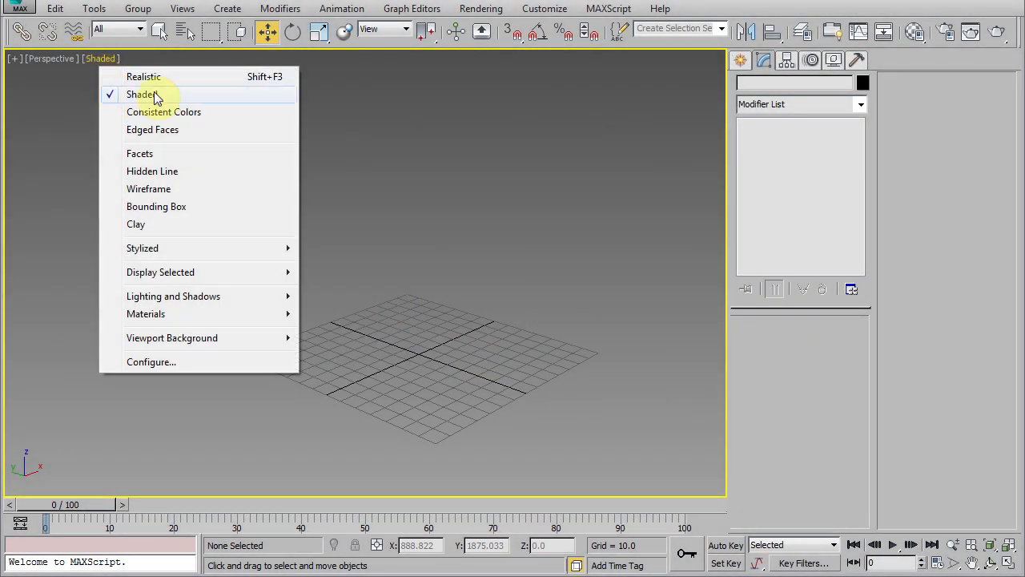
{"action": "mouse_move", "coordinate": [144, 77]}
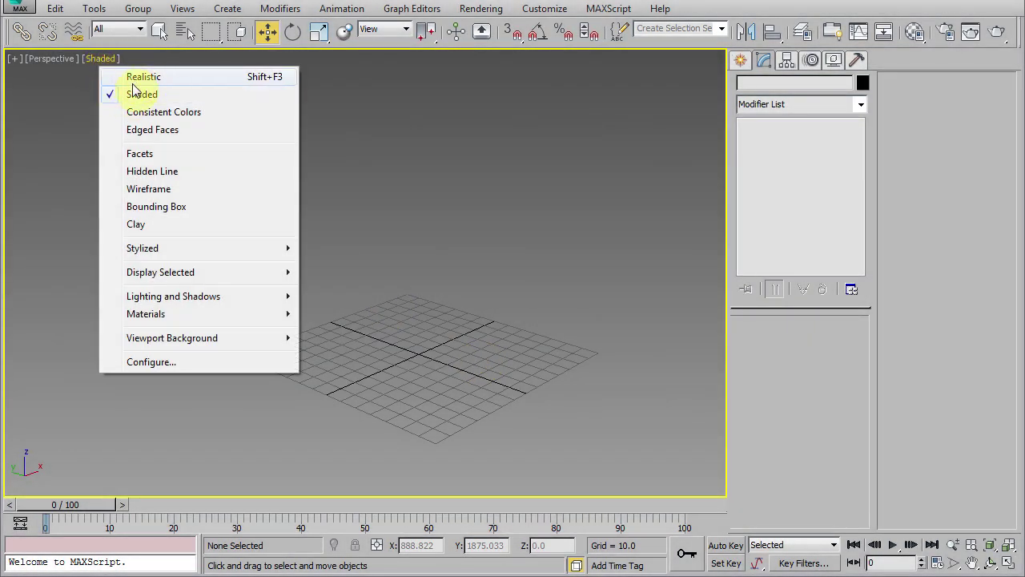
{"action": "mouse_move", "coordinate": [141, 99]}
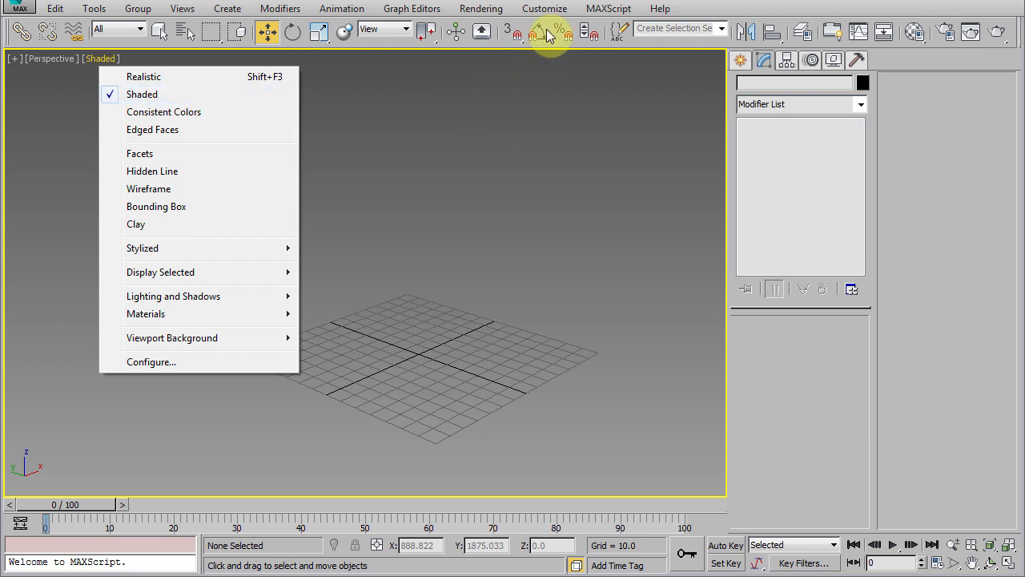
{"action": "left_click", "coordinate": [545, 8]}
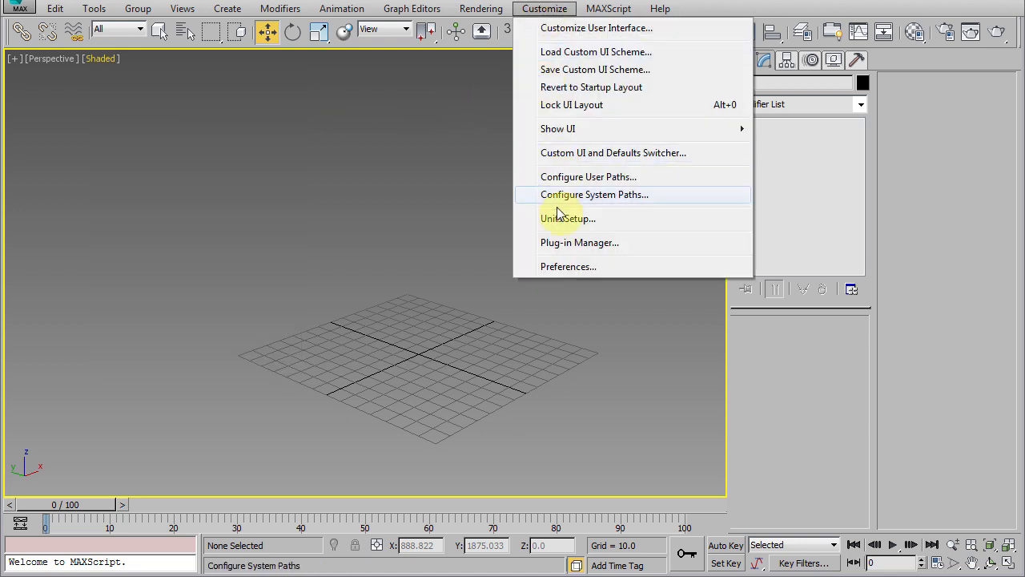
{"action": "left_click", "coordinate": [564, 218]}
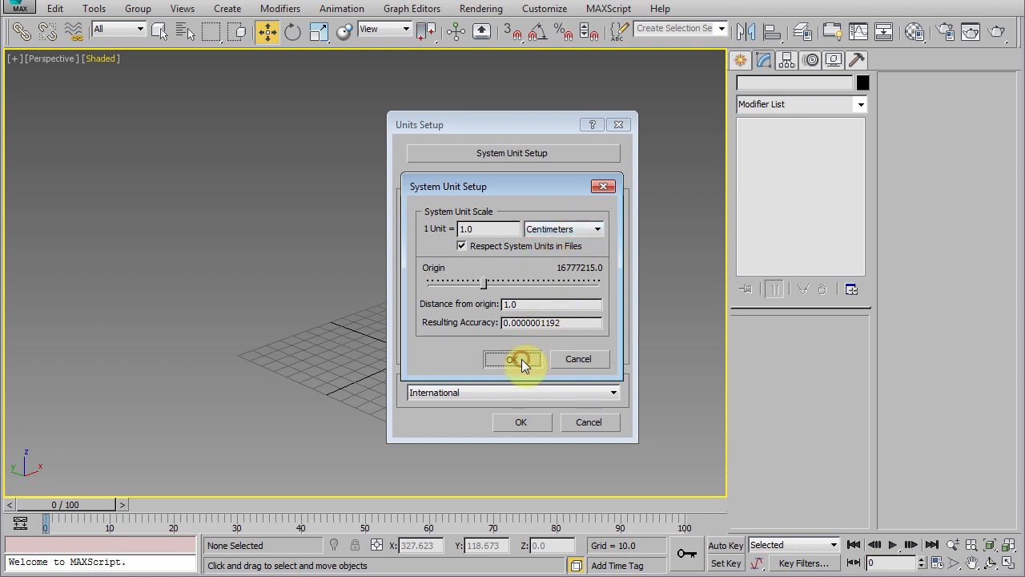
{"action": "left_click", "coordinate": [512, 359]}
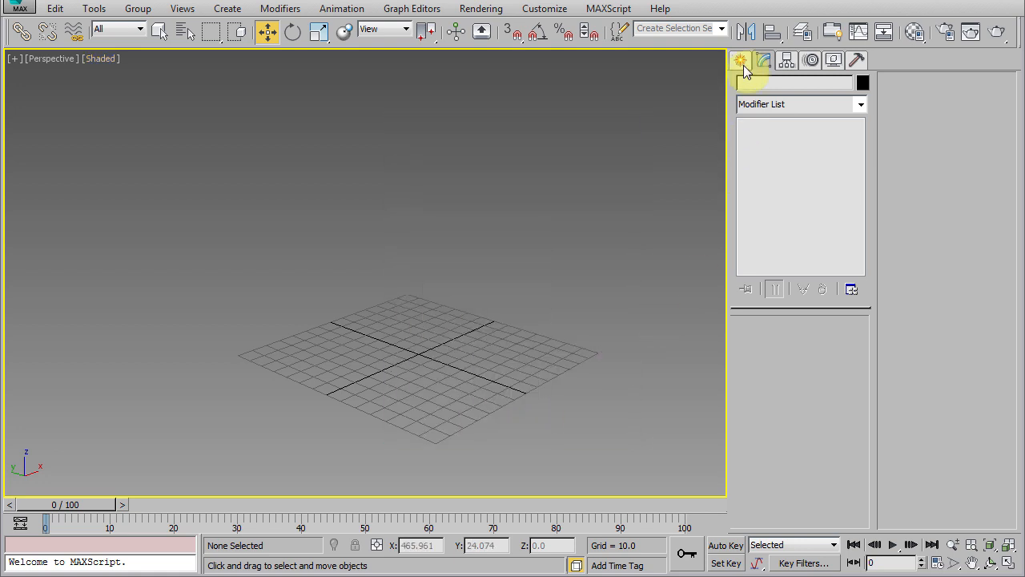
Create a Box primitive at the grid centre and convert it to an Editable Poly
{"action": "left_click", "coordinate": [739, 60]}
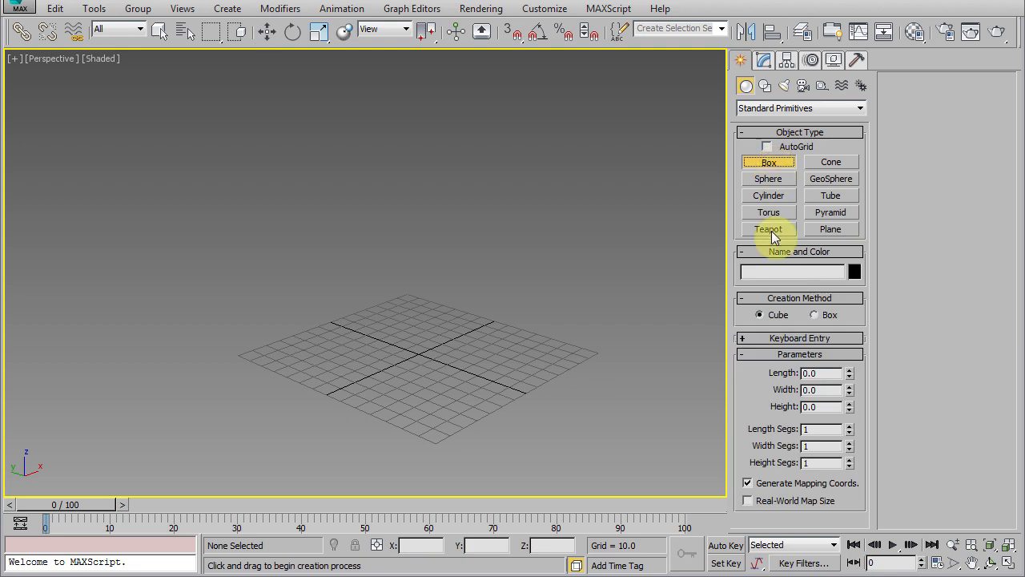
{"action": "mouse_move", "coordinate": [419, 355]}
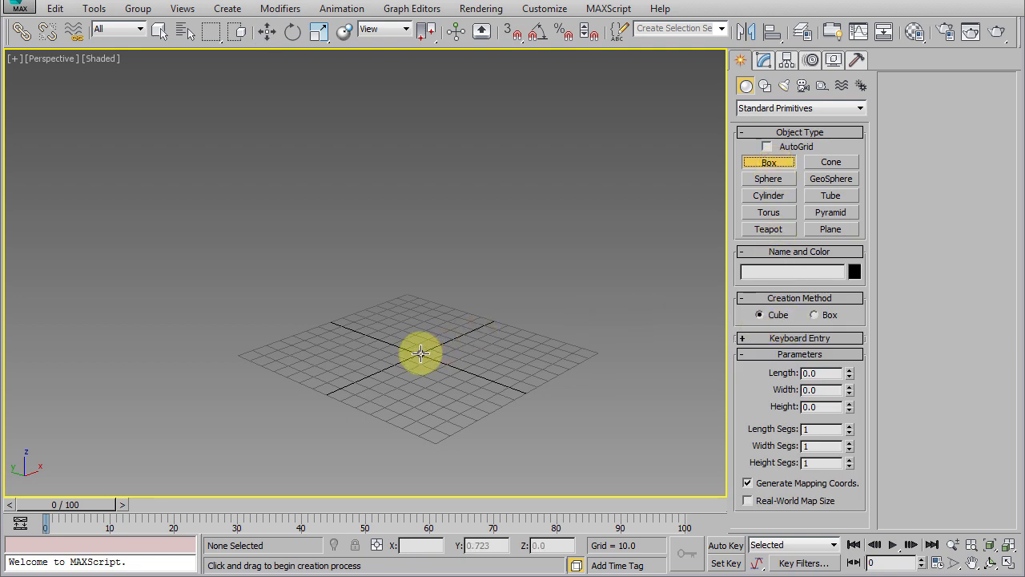
{"action": "left_click_drag", "start_coordinate": [419, 353], "coordinate": [568, 350]}
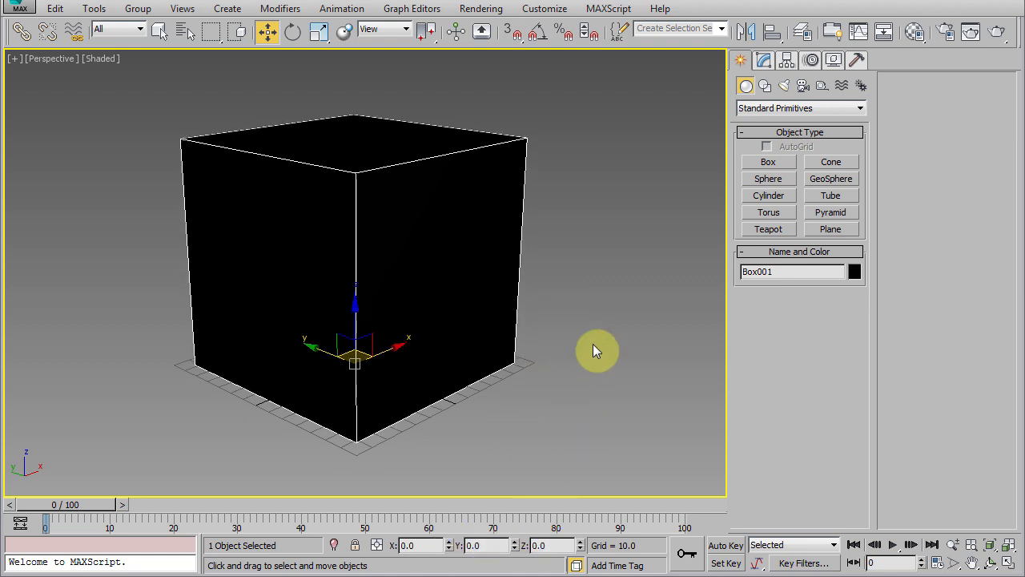
{"action": "mouse_move", "coordinate": [564, 355]}
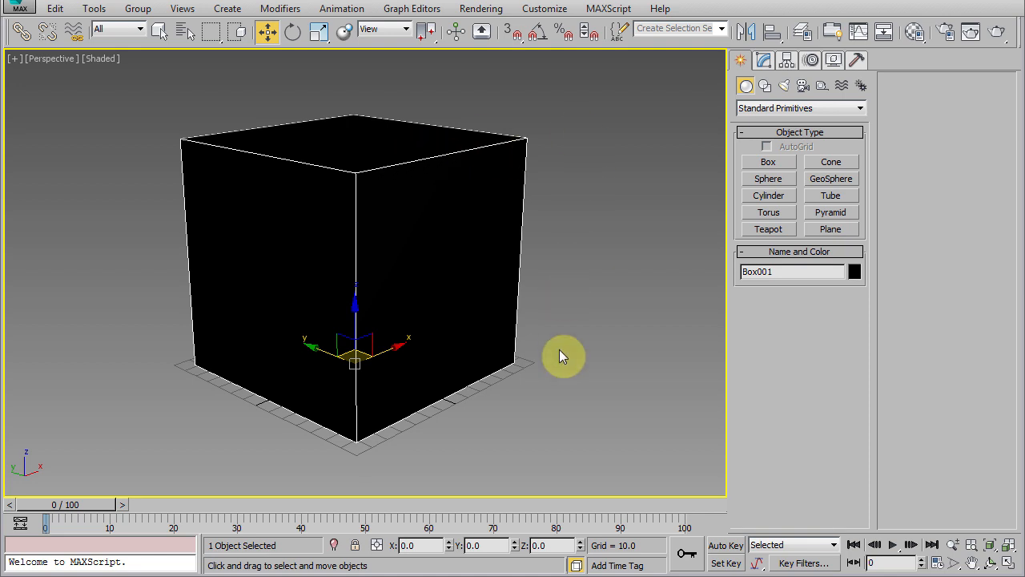
{"action": "right_click", "coordinate": [564, 355]}
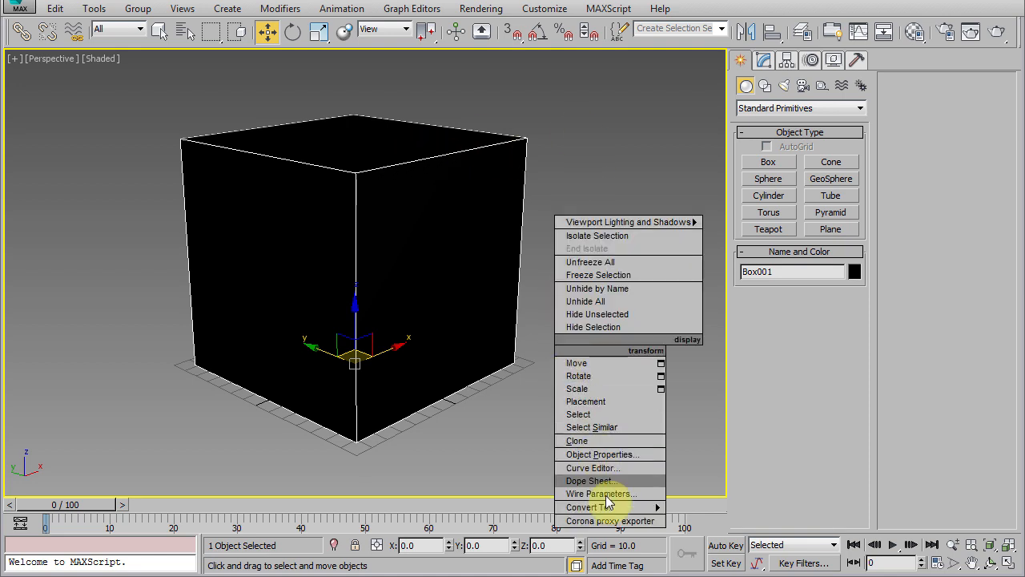
{"action": "left_click", "coordinate": [602, 506]}
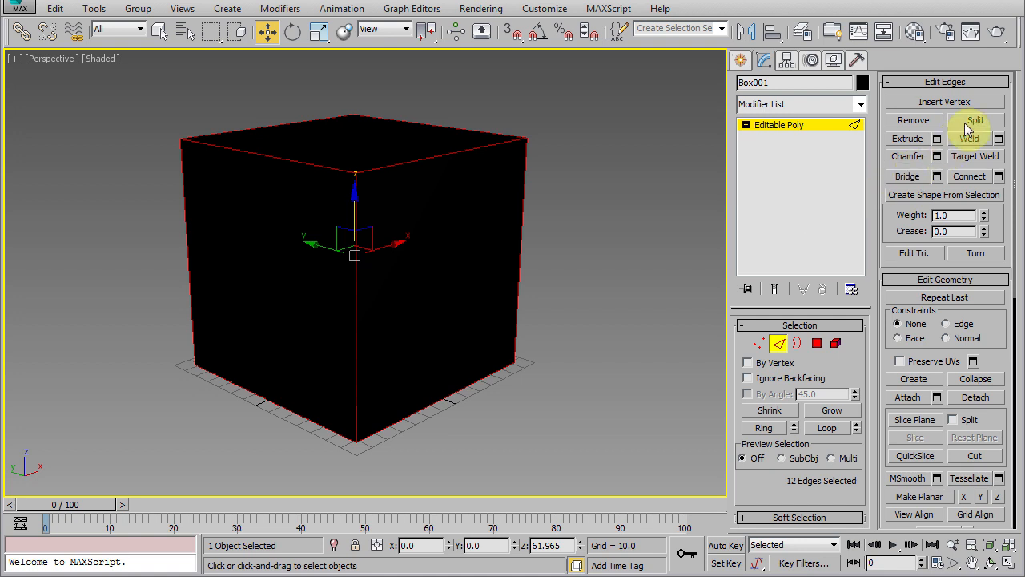
Enter Polygon sub-object mode and select faces of the mesh for editing
{"action": "left_click", "coordinate": [836, 344]}
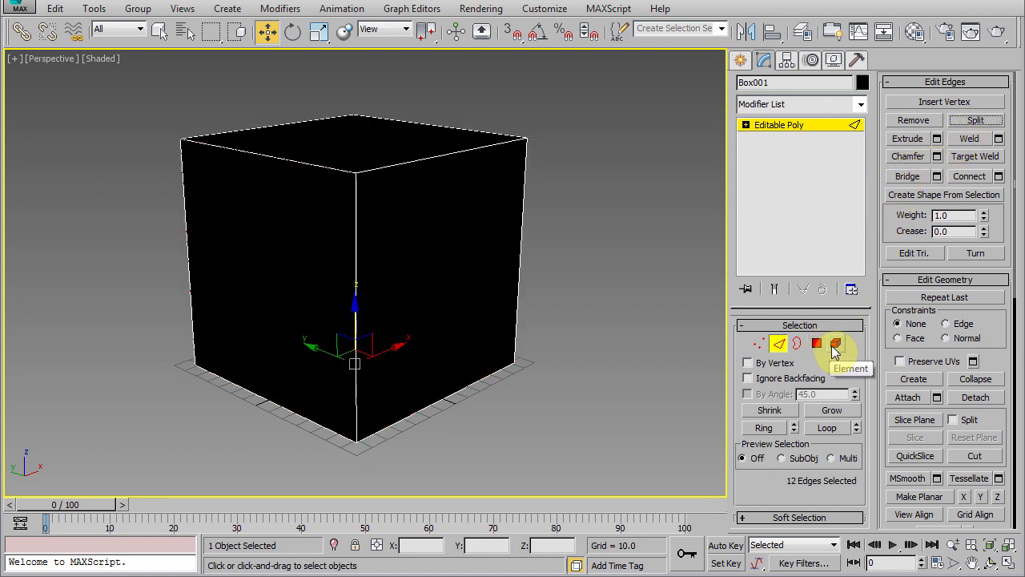
{"action": "left_click", "coordinate": [816, 342]}
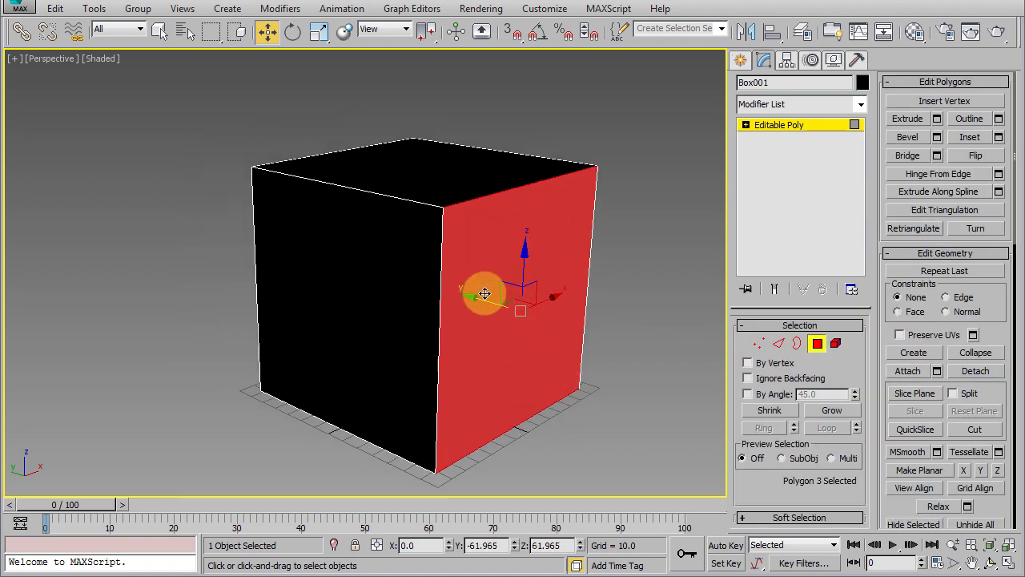
{"action": "left_click_drag", "start_coordinate": [483, 295], "coordinate": [319, 321]}
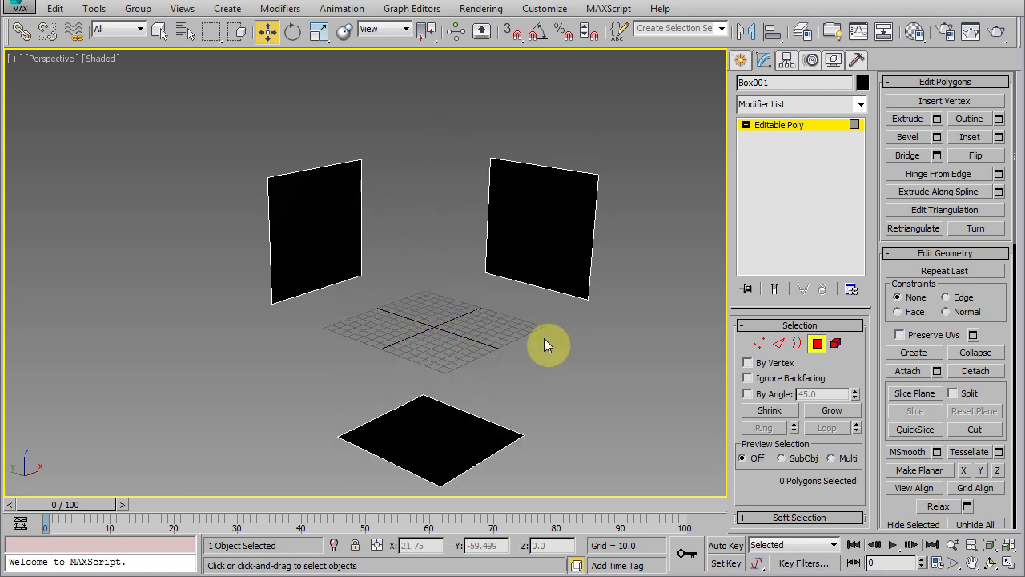
Make a 'front' material with Self-Illumination 100 and front.png diffuse bitmap, then start the side material's image map
{"action": "left_click", "coordinate": [913, 30]}
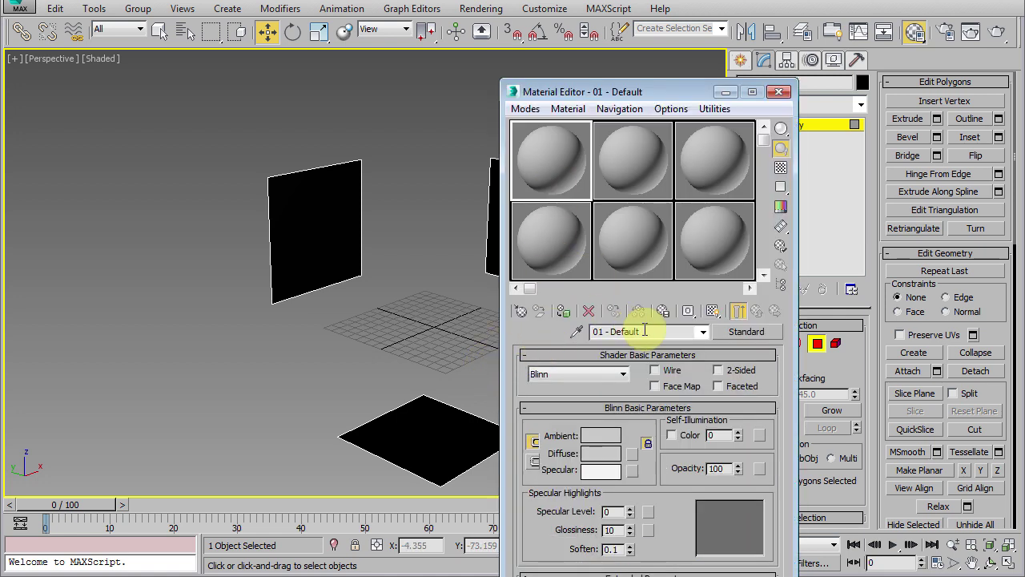
{"action": "type", "text": "front"}
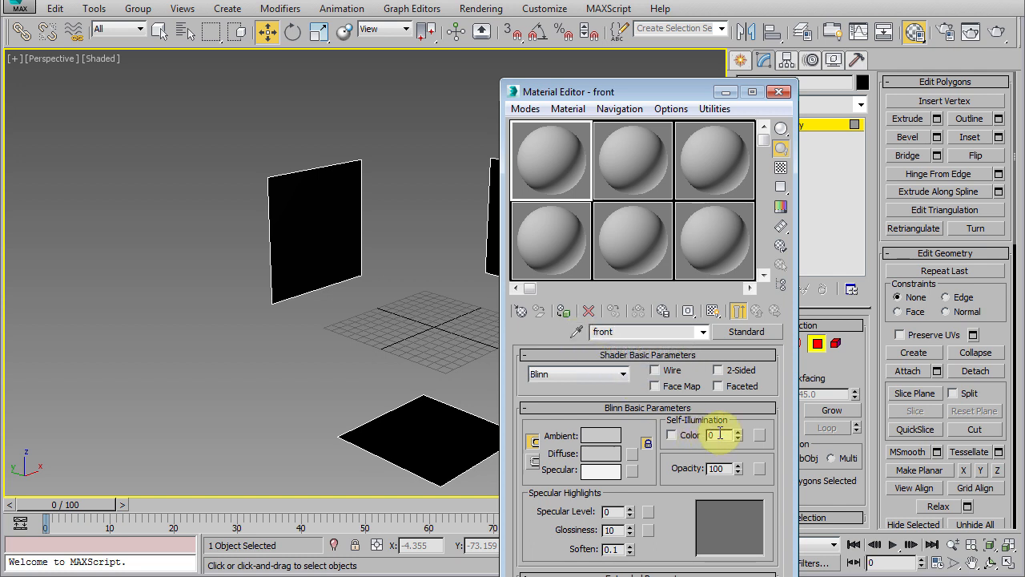
{"action": "type", "text": "100"}
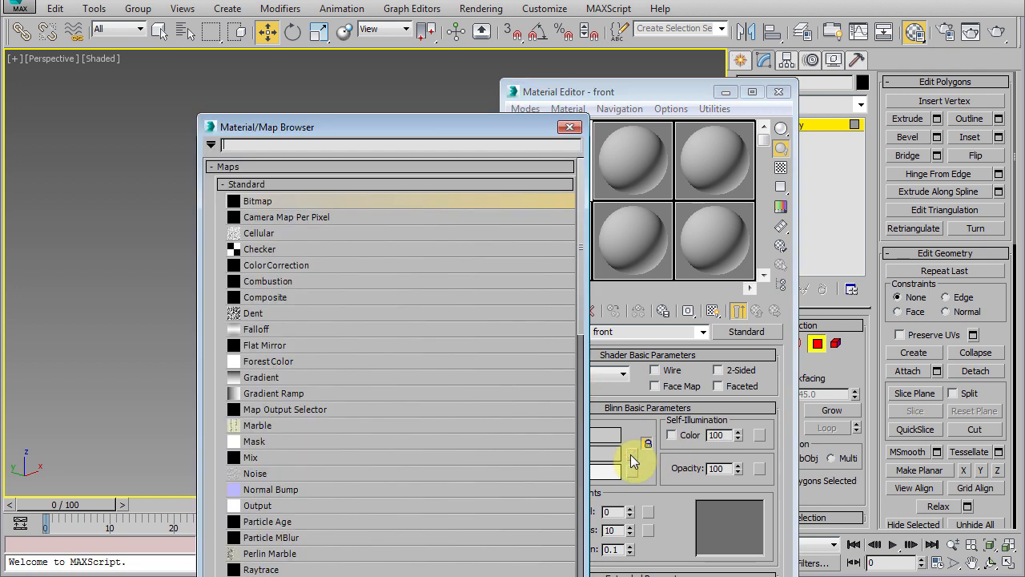
{"action": "mouse_move", "coordinate": [269, 206]}
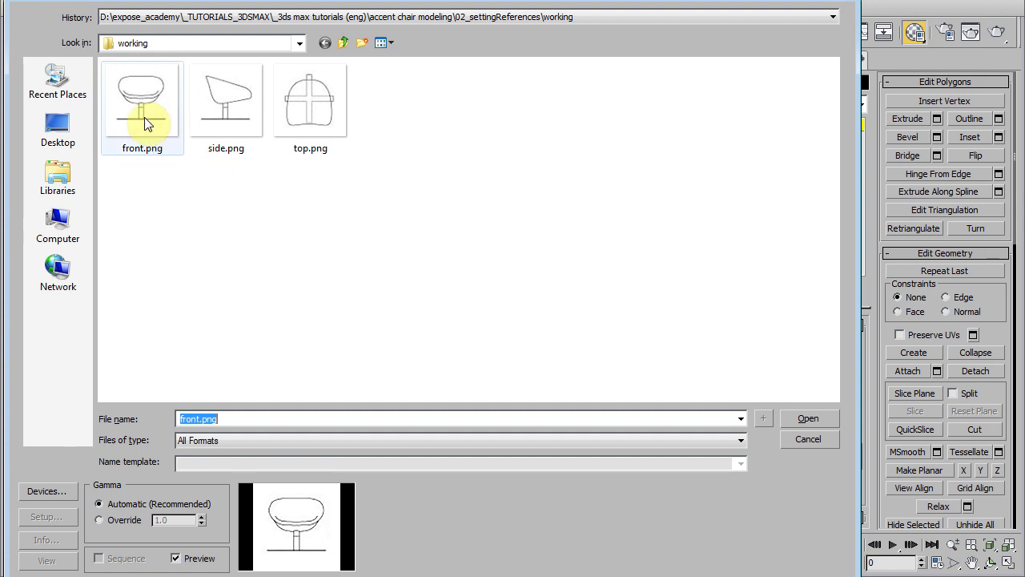
{"action": "left_click", "coordinate": [807, 418]}
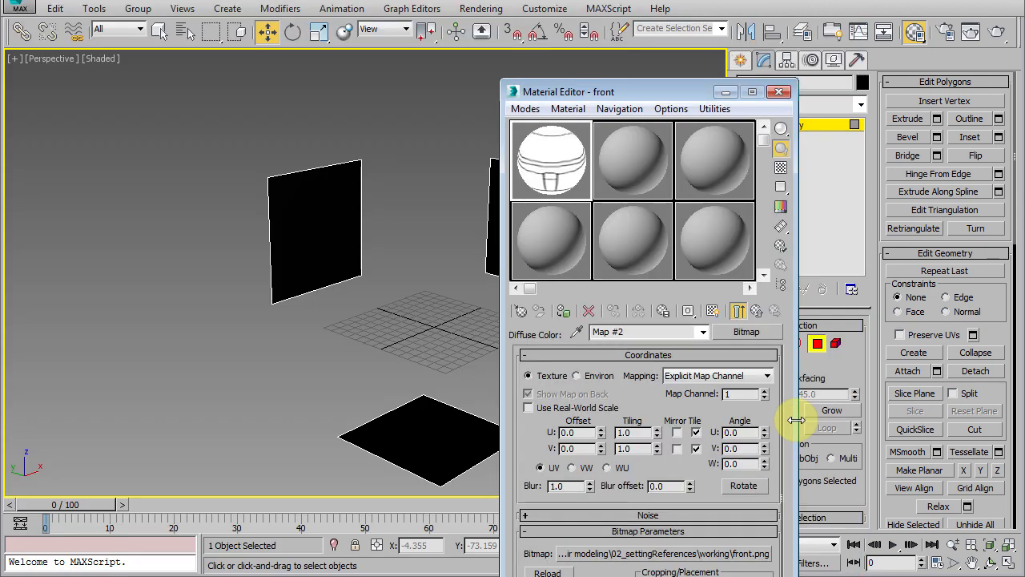
{"action": "mouse_move", "coordinate": [714, 308]}
{"action": "type", "text": "side"}
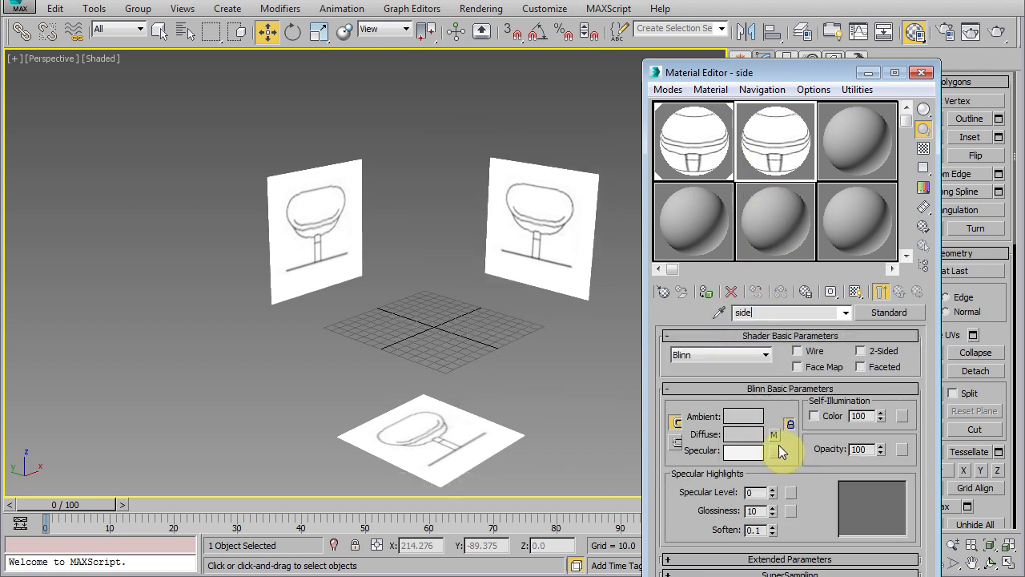
{"action": "left_click", "coordinate": [775, 450]}
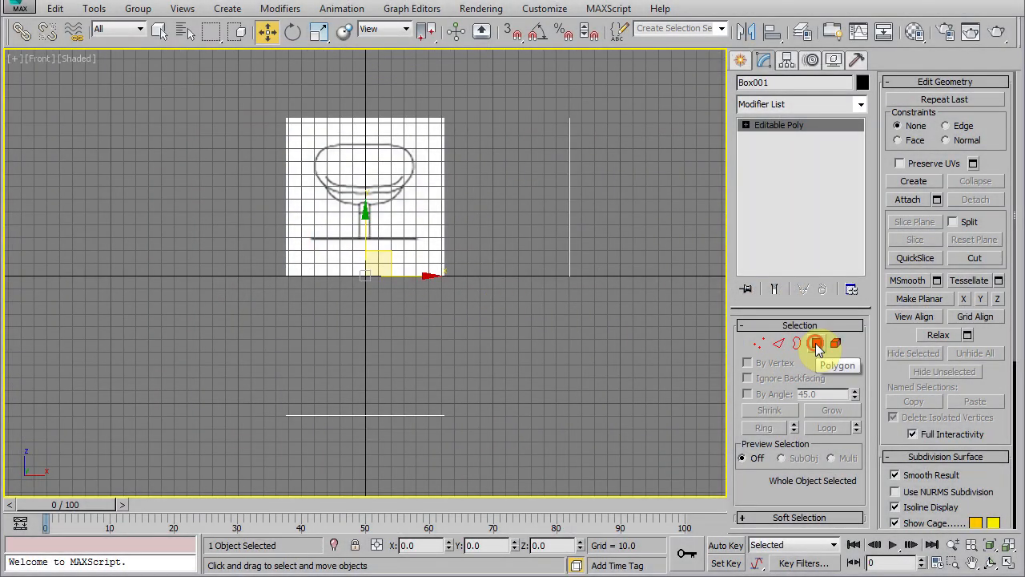
With the Left view shaded, move the side polygon so the chair drawing sits on the origin
{"action": "left_click", "coordinate": [815, 343]}
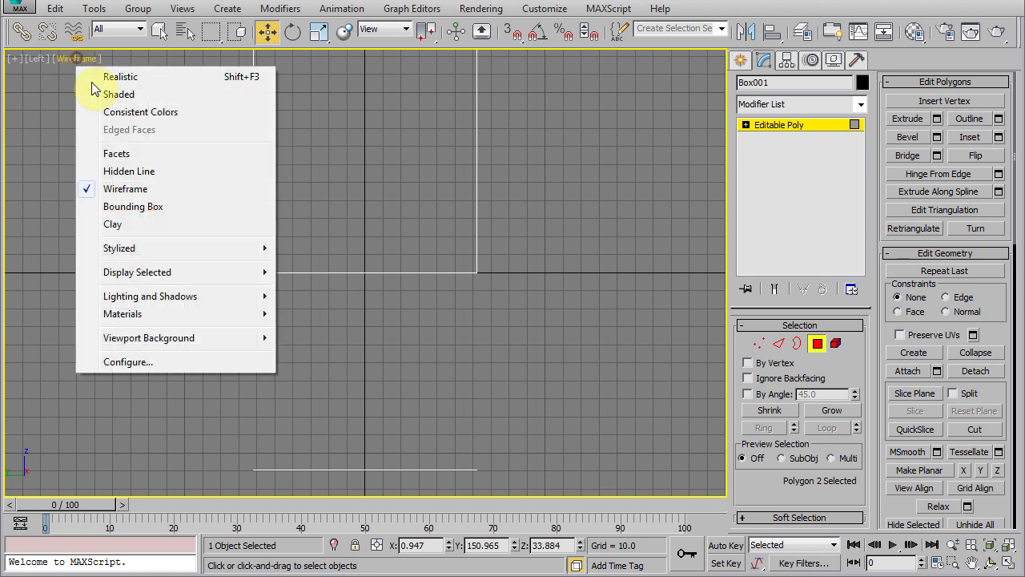
{"action": "left_click", "coordinate": [118, 93]}
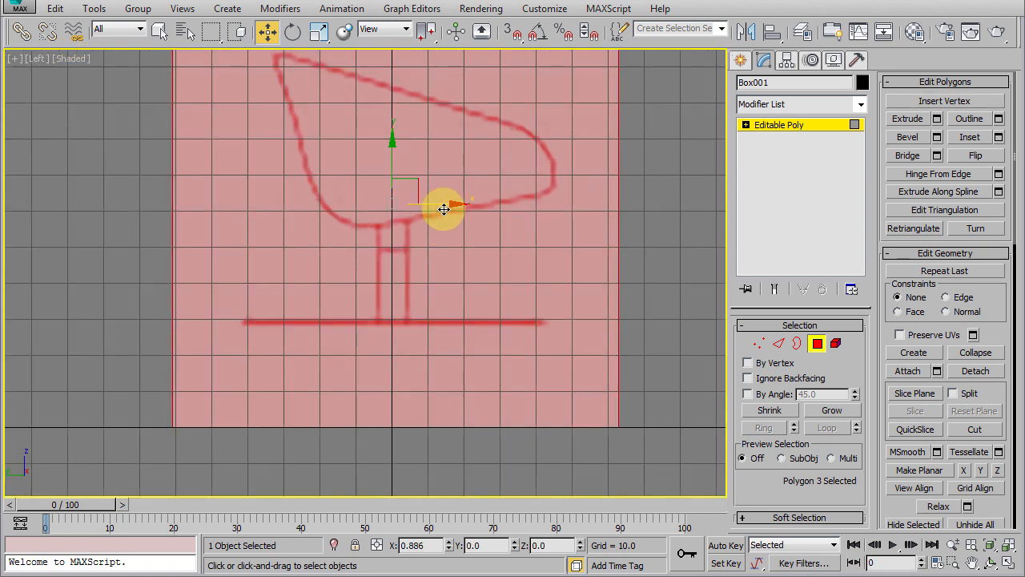
{"action": "left_click_drag", "start_coordinate": [442, 208], "coordinate": [397, 243]}
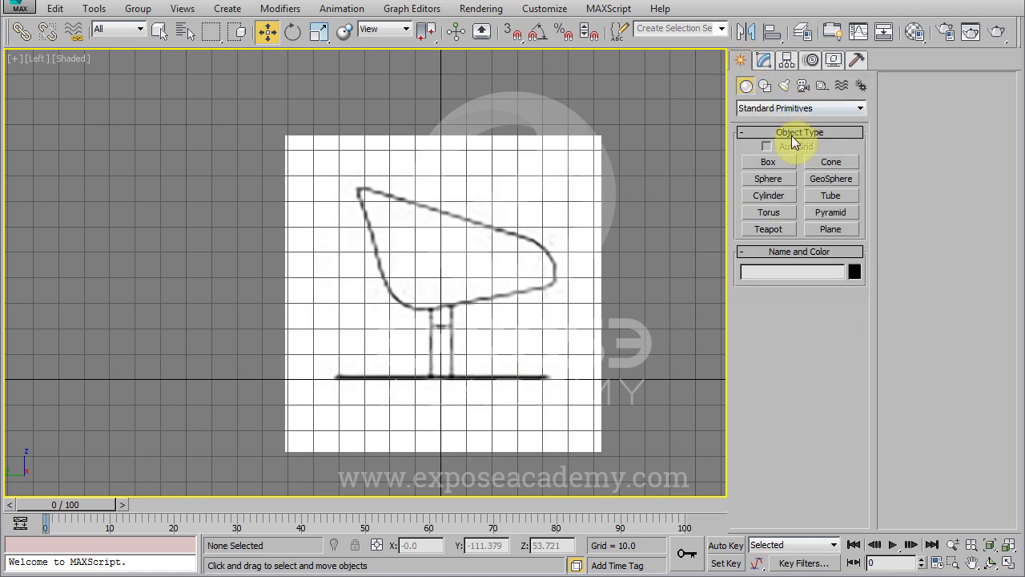
Build a reference box of the chair's real size and uniformly scale the planes to fit it
{"action": "left_click", "coordinate": [767, 160]}
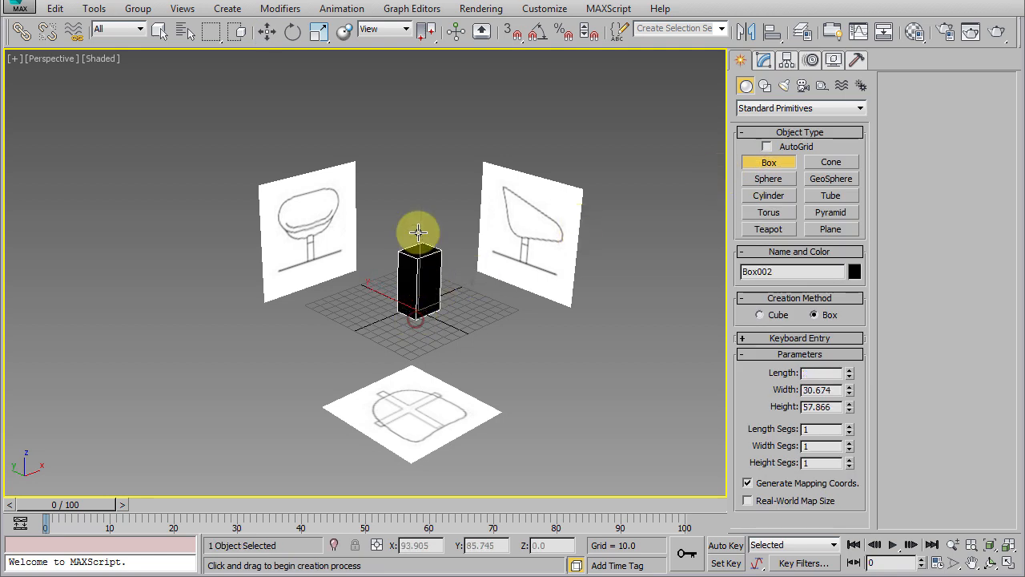
{"action": "left_click", "coordinate": [763, 61]}
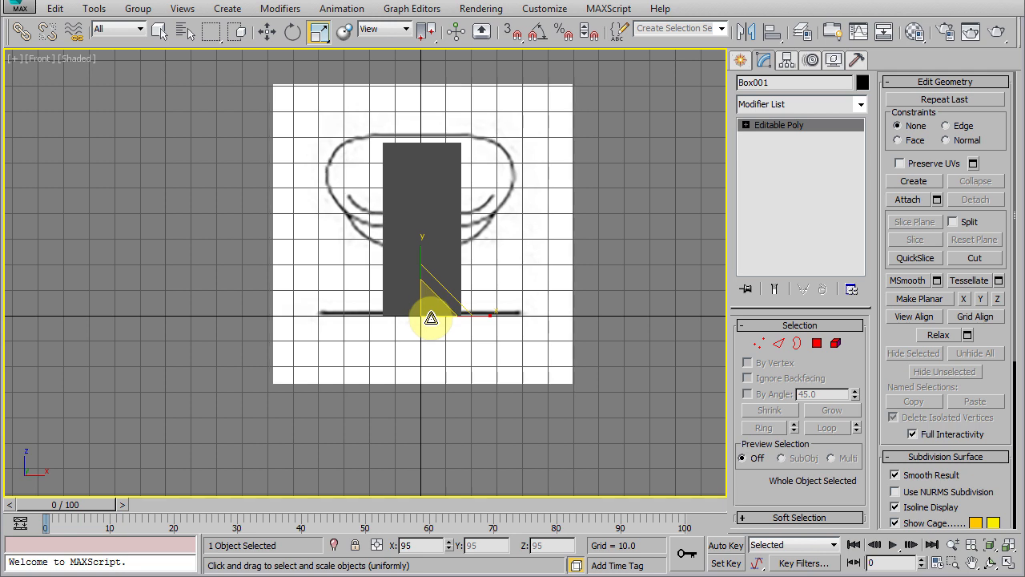
{"action": "left_click_drag", "start_coordinate": [431, 317], "coordinate": [496, 352]}
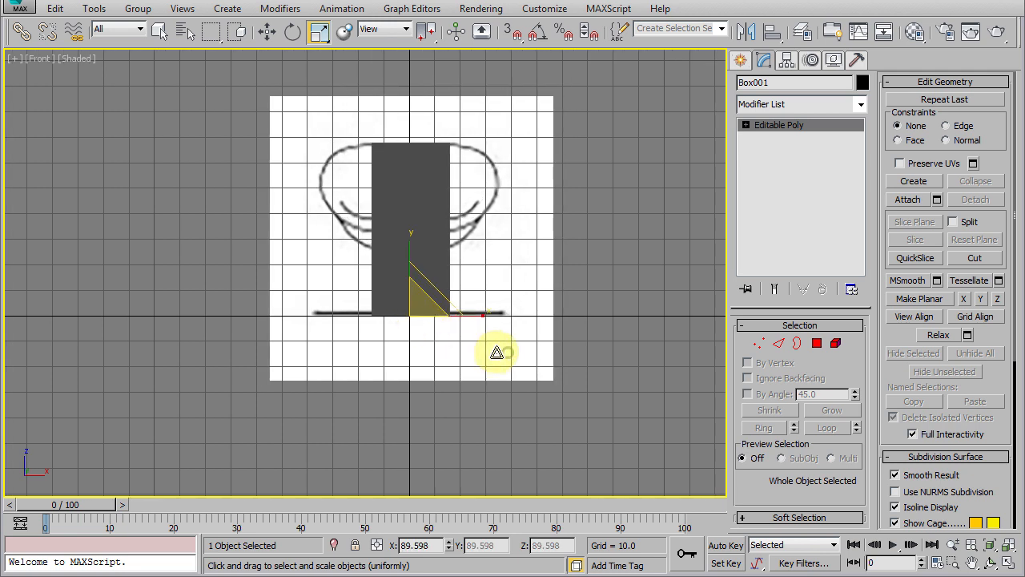
{"action": "right_click", "coordinate": [496, 352]}
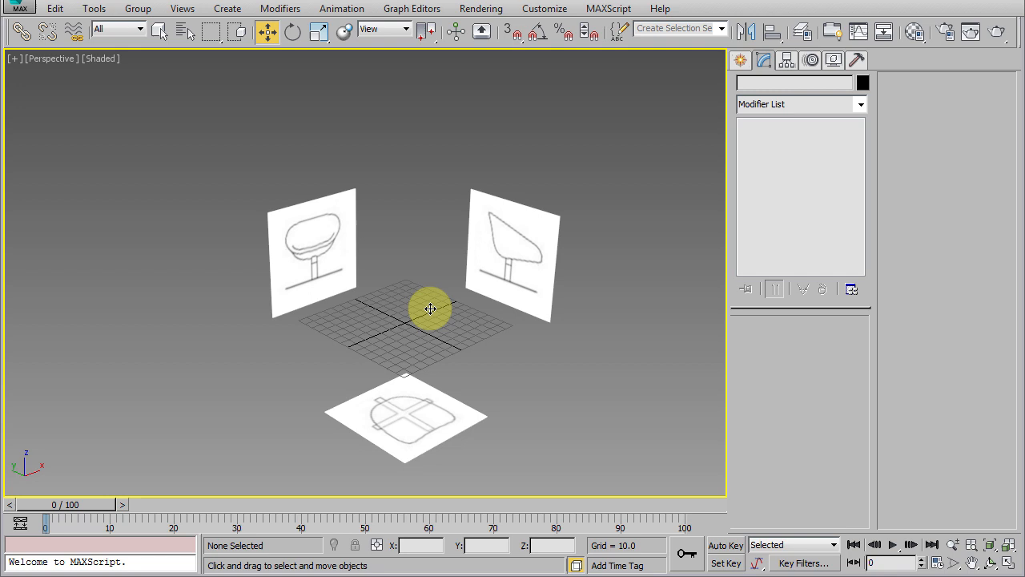
Select the planes and tick the Move, Rotate and Scale locks under Hierarchy > Link Info
{"action": "left_click", "coordinate": [429, 309]}
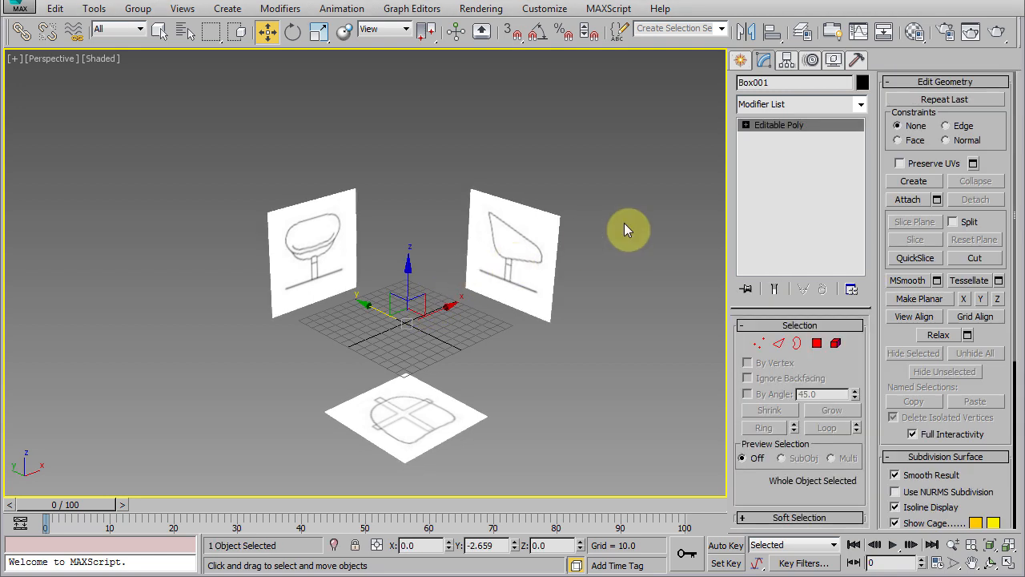
{"action": "left_click", "coordinate": [786, 61]}
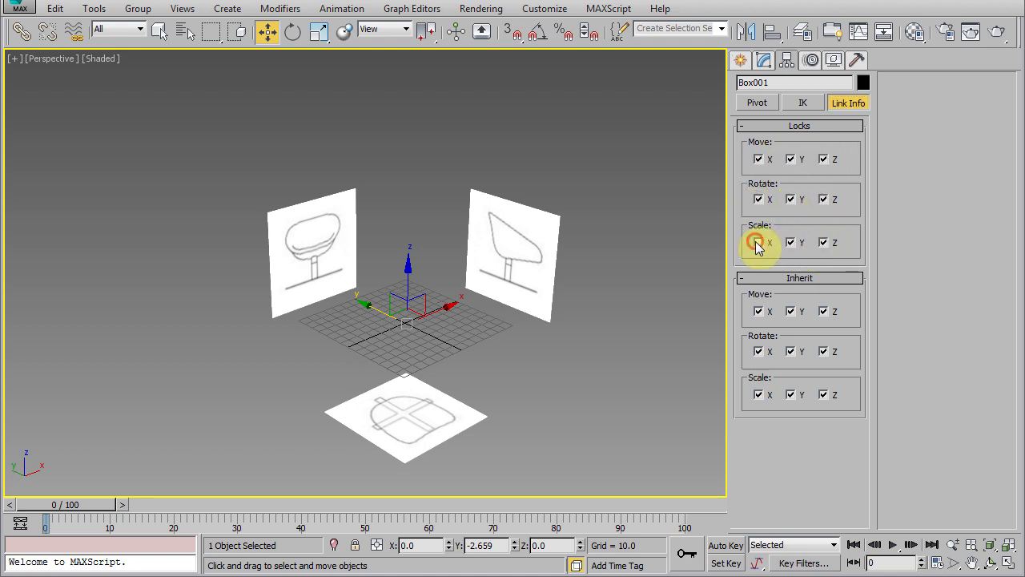
{"action": "left_click", "coordinate": [618, 289]}
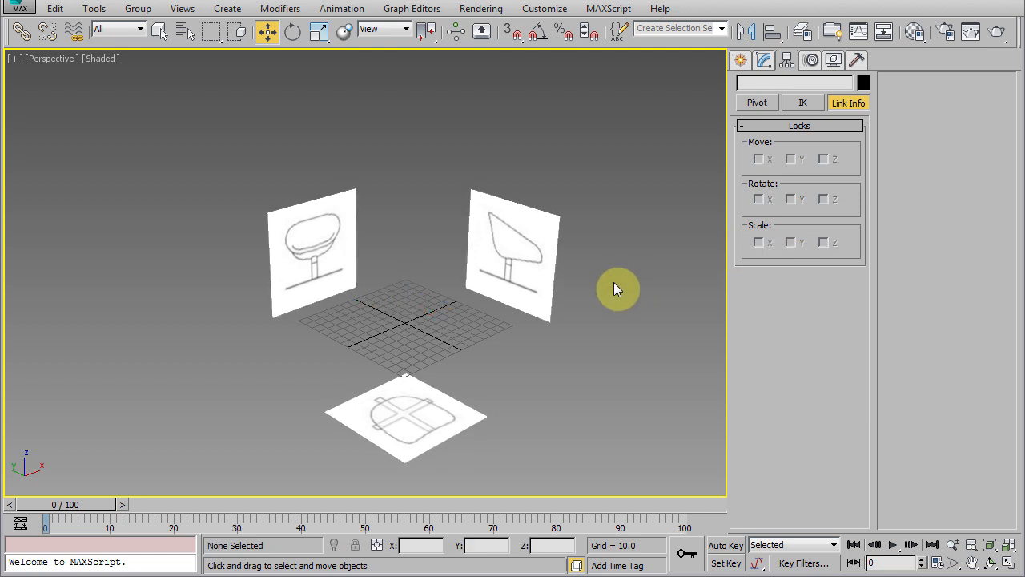